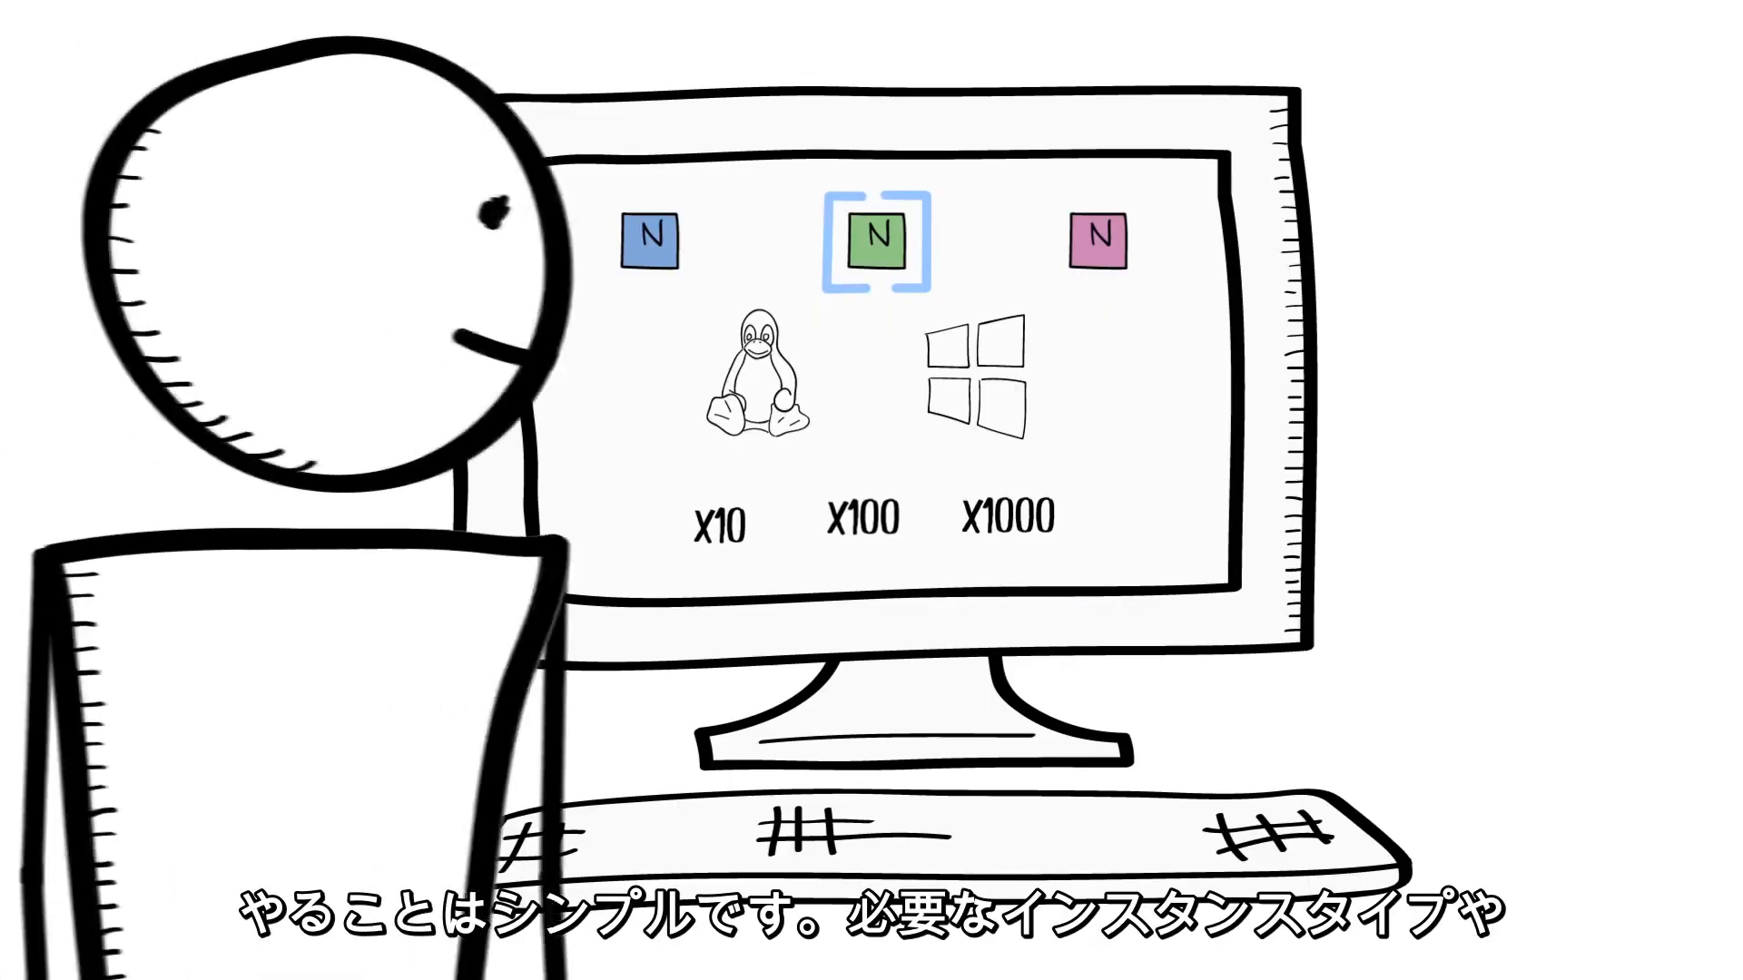
{"action": "left_click", "coordinate": [970, 383]}
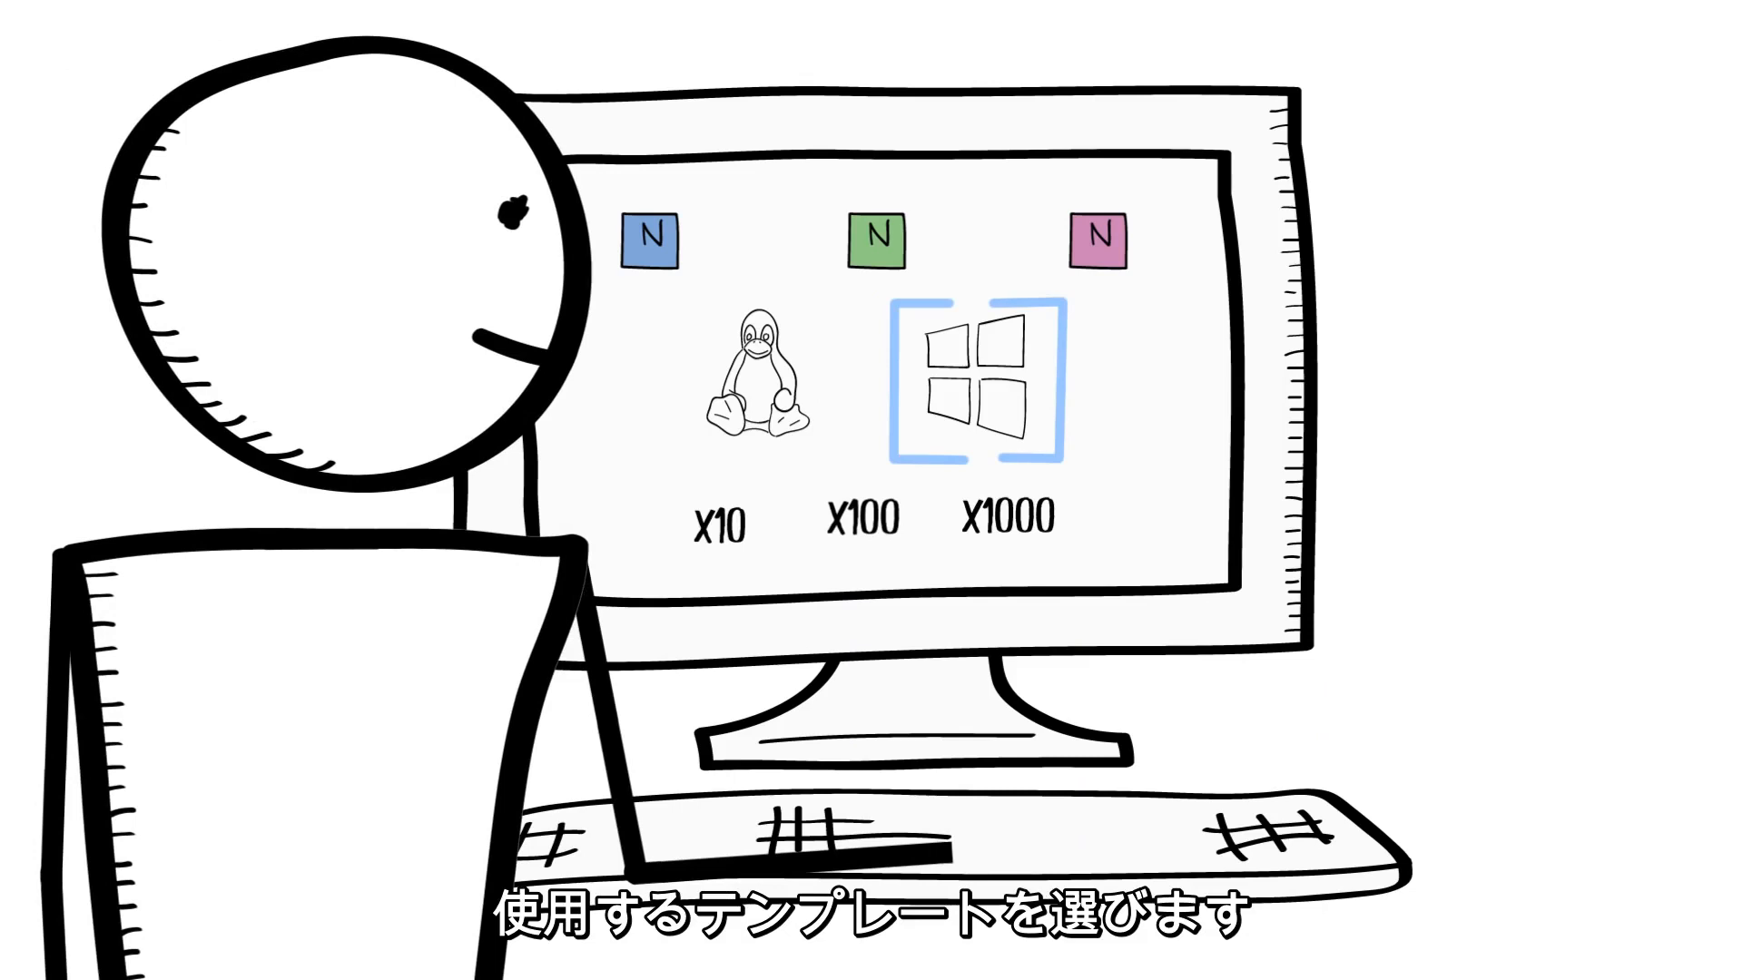